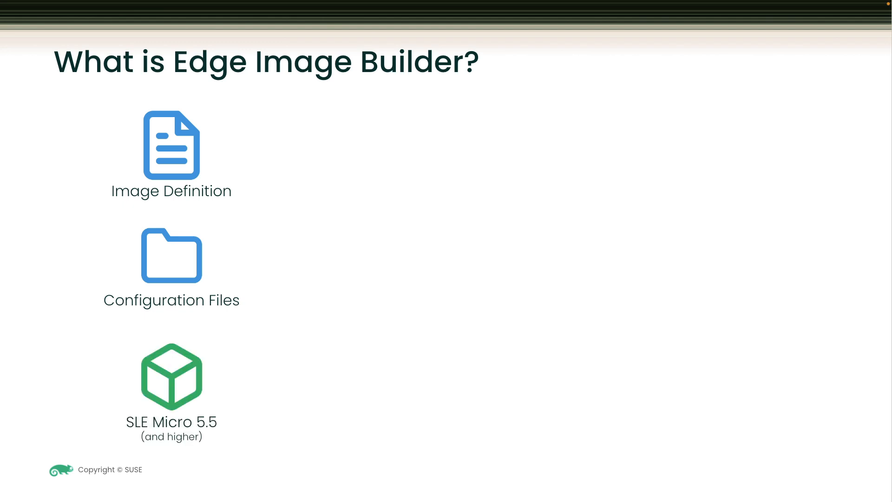
Advance through the remaining 'What is Edge Image Builder?' slides.
{"action": "key", "text": "Right"}
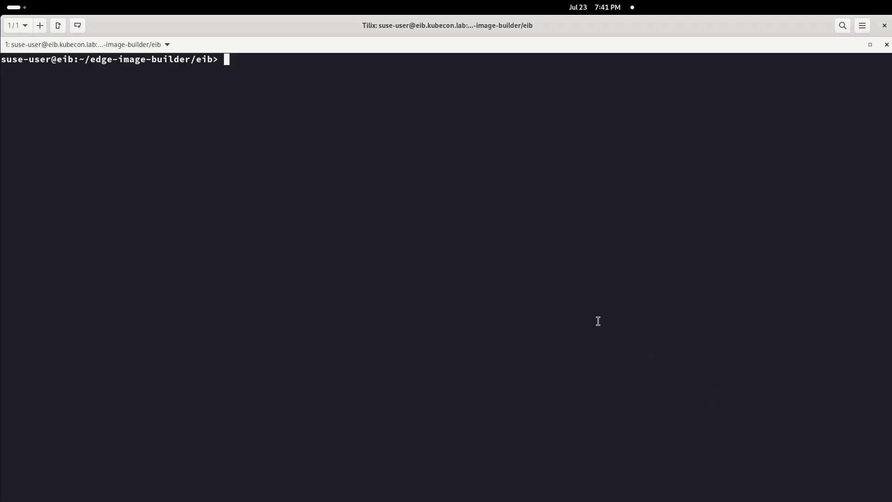
Clear the stray character and run tree, highlighting the SelfInstall ISO and rpms folder.
{"action": "type", "text": "p"}
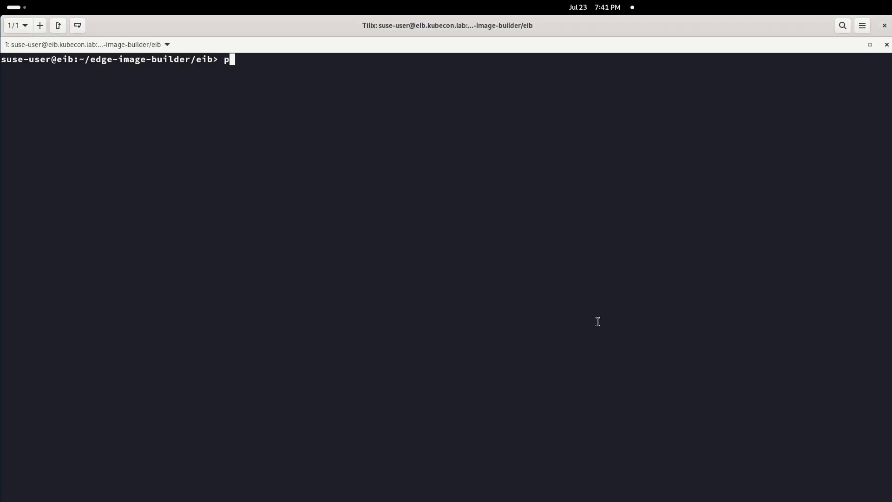
{"action": "key", "text": "Return"}
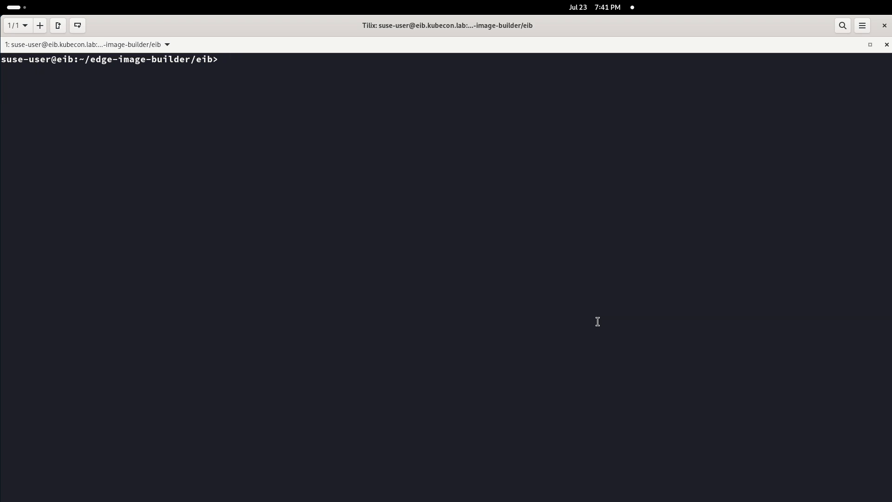
{"action": "type", "text": "tree"}
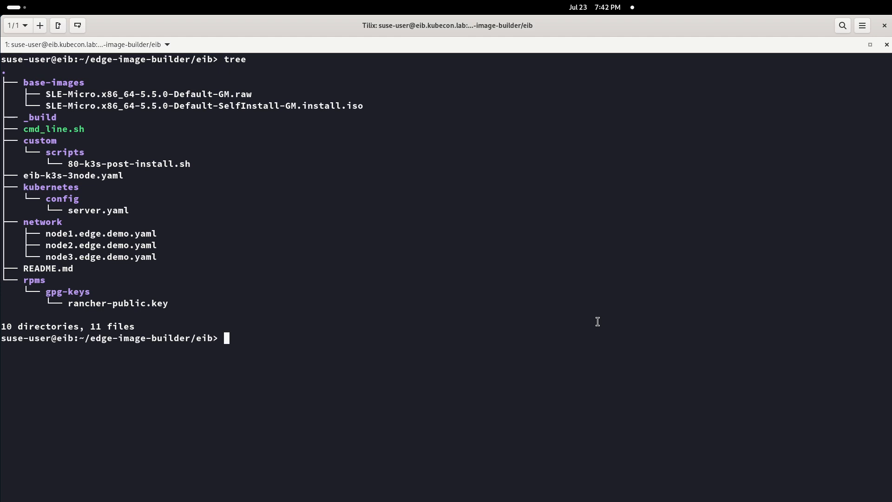
{"action": "mouse_move", "coordinate": [59, 87]}
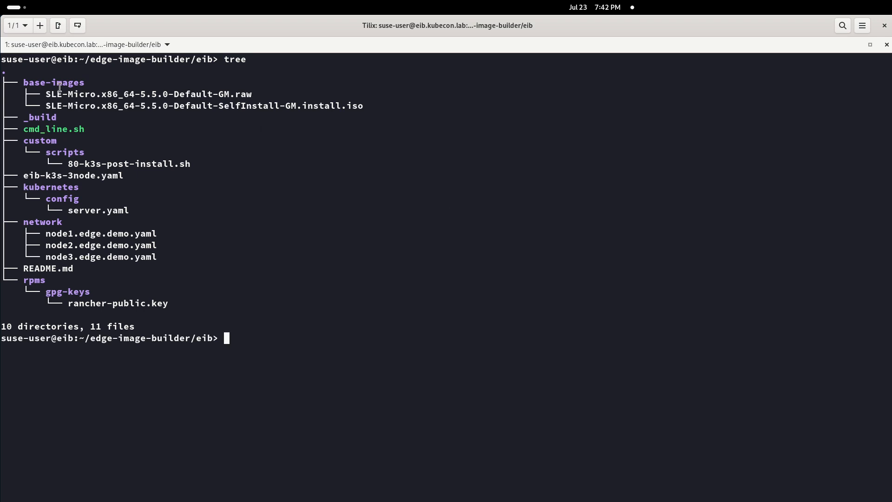
{"action": "double_click", "coordinate": [53, 82]}
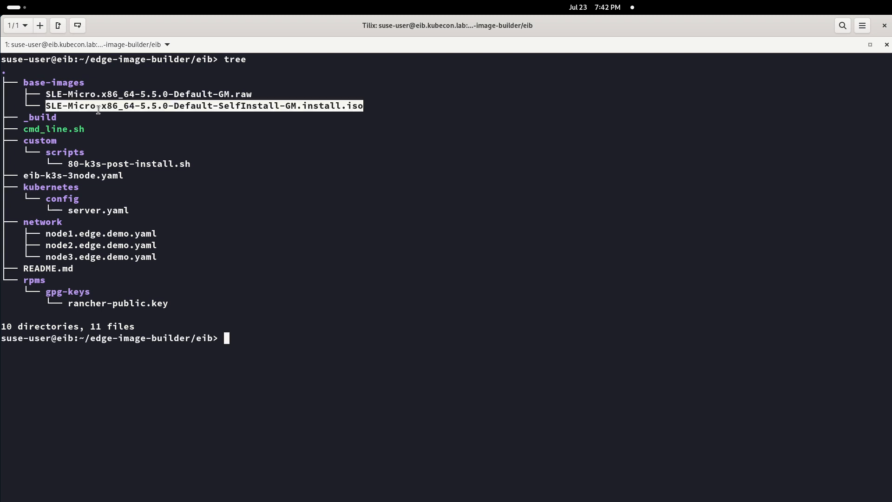
{"action": "double_click", "coordinate": [39, 117]}
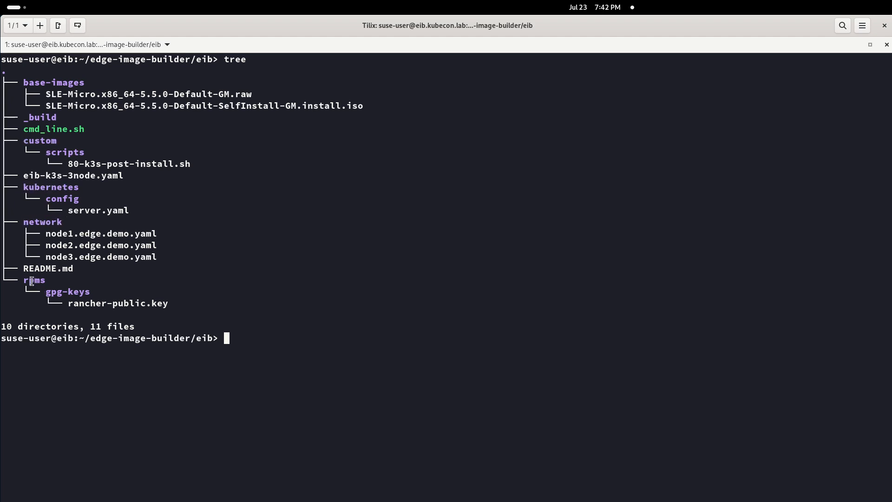
{"action": "double_click", "coordinate": [34, 280]}
{"action": "type", "text": "t"}
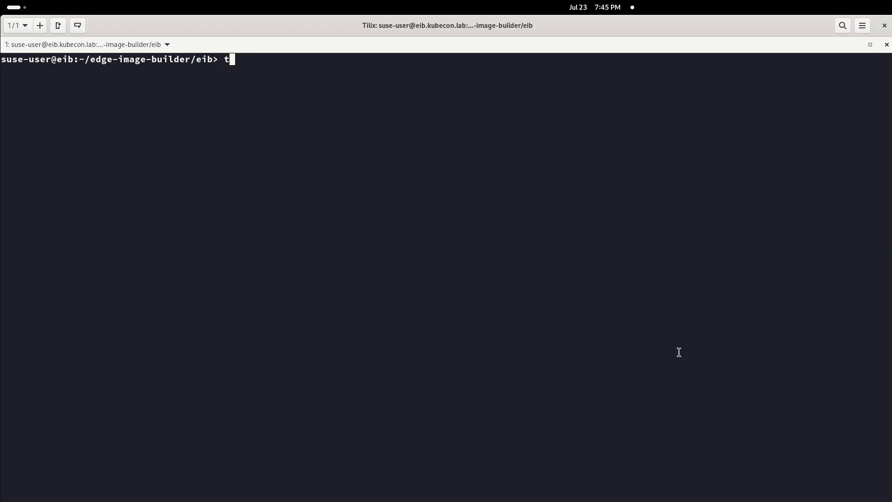
List network/ and its three node files, then open network/node1.edge.demo.yaml in vim.
{"action": "type", "text": "ree"}
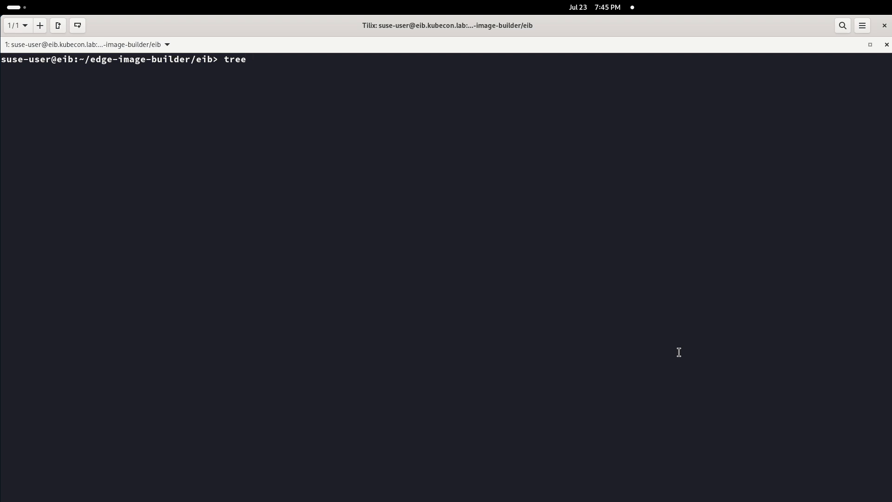
{"action": "type", "text": "network/"}
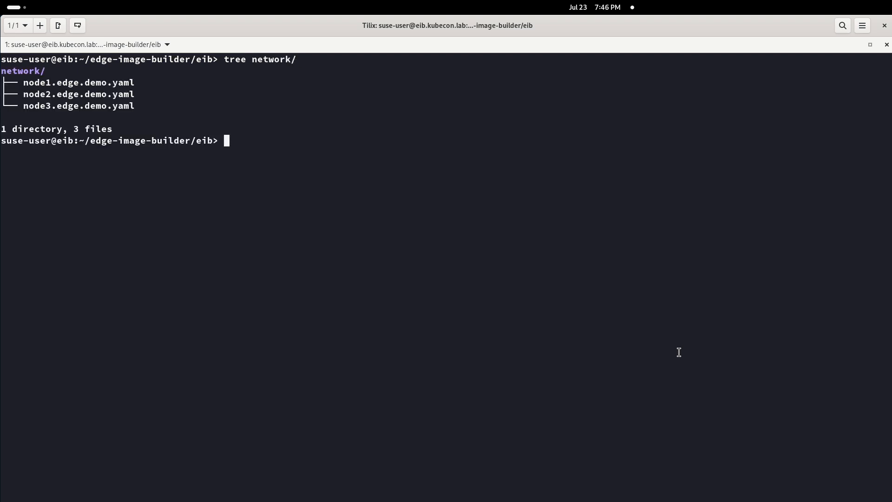
{"action": "type", "text": "vim n"}
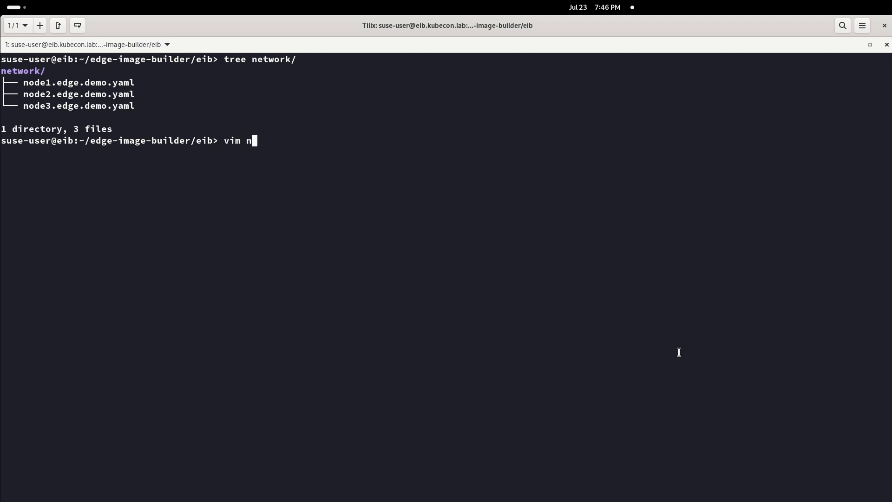
{"action": "type", "text": "ode1"}
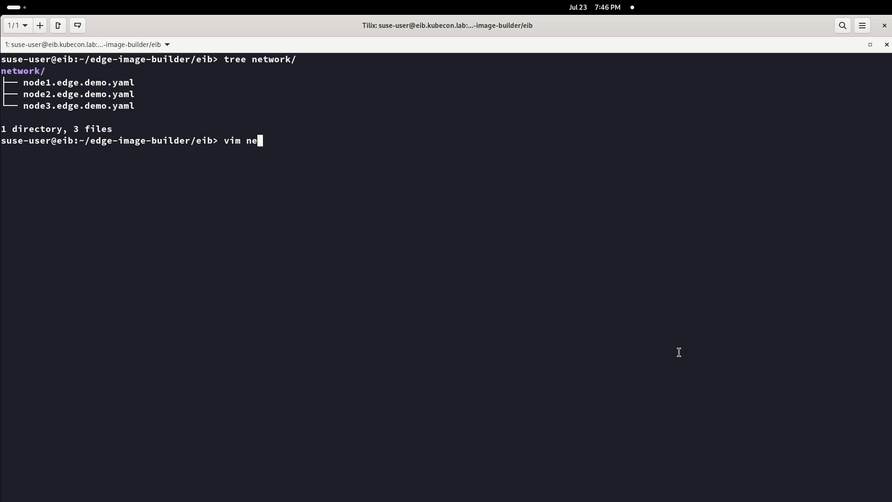
{"action": "type", "text": "twork/node"}
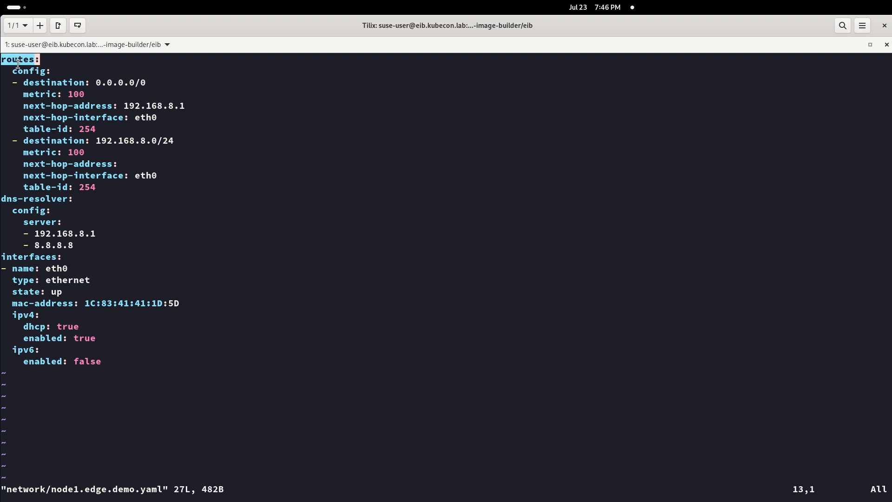
{"action": "mouse_move", "coordinate": [111, 169]}
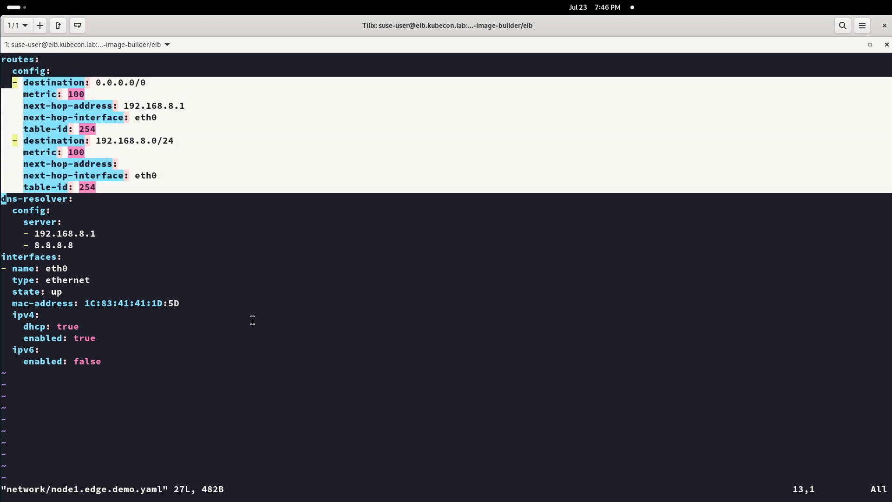
{"action": "mouse_move", "coordinate": [239, 382]}
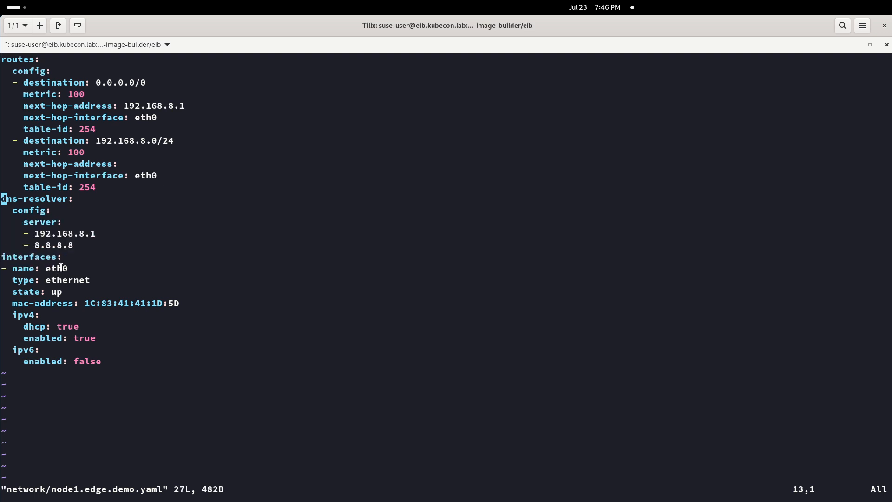
{"action": "mouse_move", "coordinate": [112, 302]}
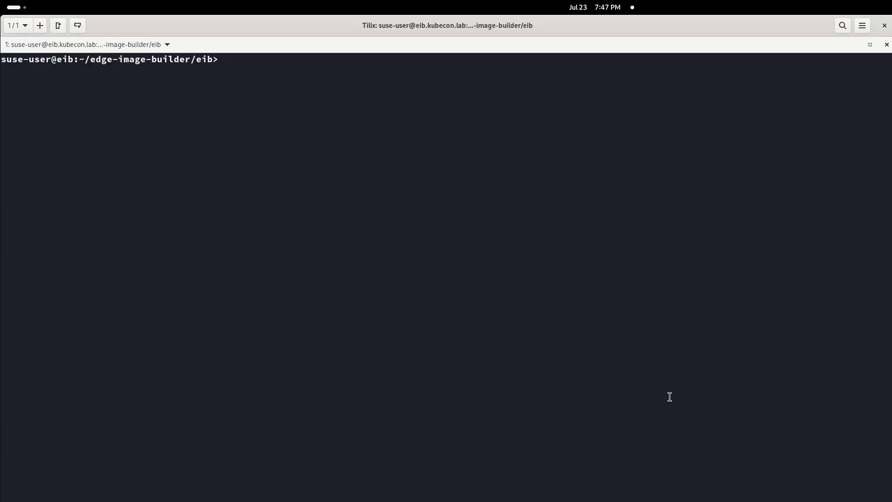
List kubernetes/ and custom/, view 80-k3s-post-install.sh, and type vim eib-k3s-3node.yaml.
{"action": "type", "text": "tree k"}
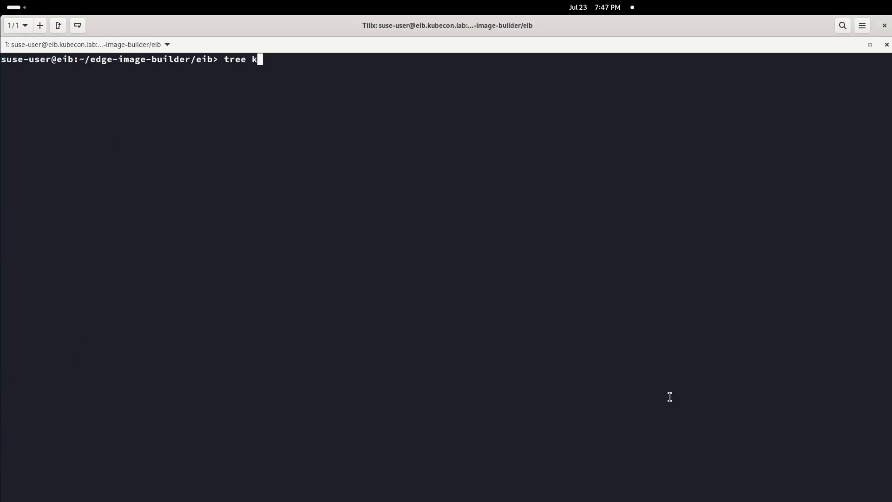
{"action": "type", "text": "ubernetes/"}
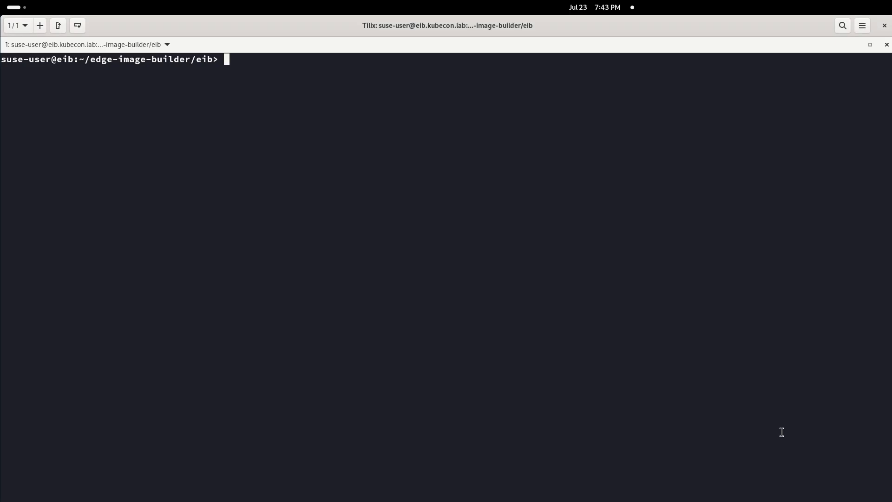
{"action": "type", "text": "tree custom/"}
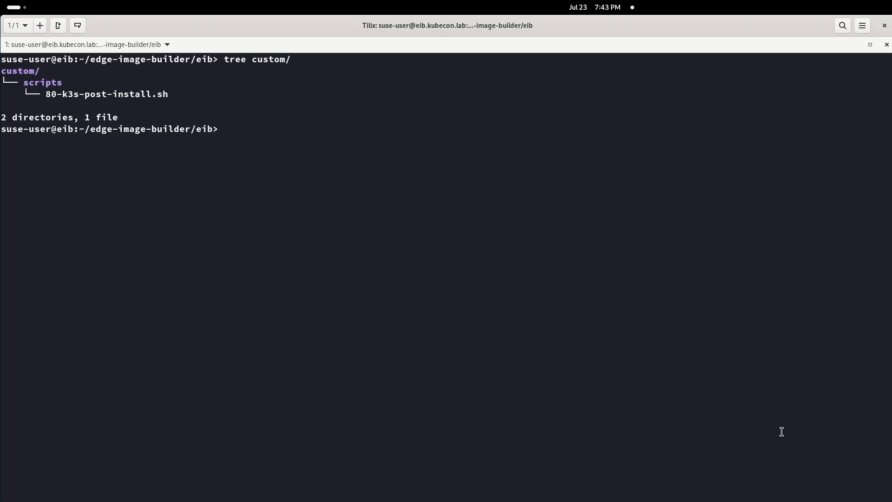
{"action": "type", "text": "vim"}
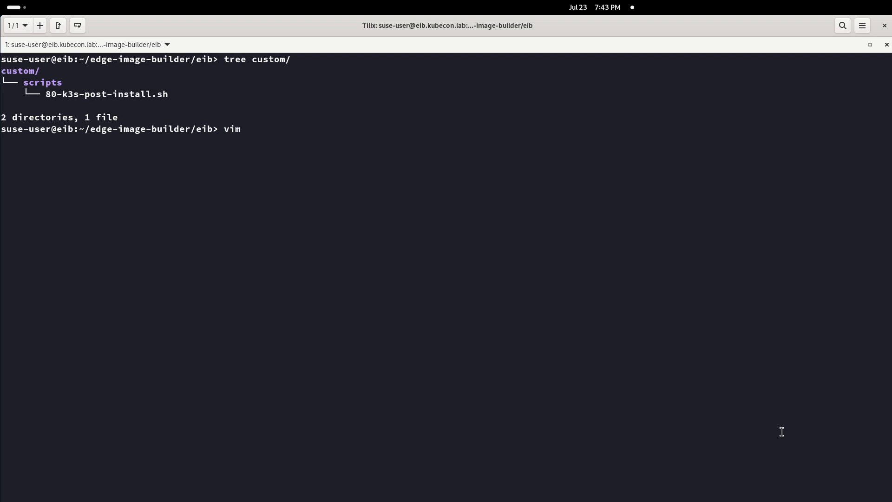
{"action": "type", "text": "custom/"}
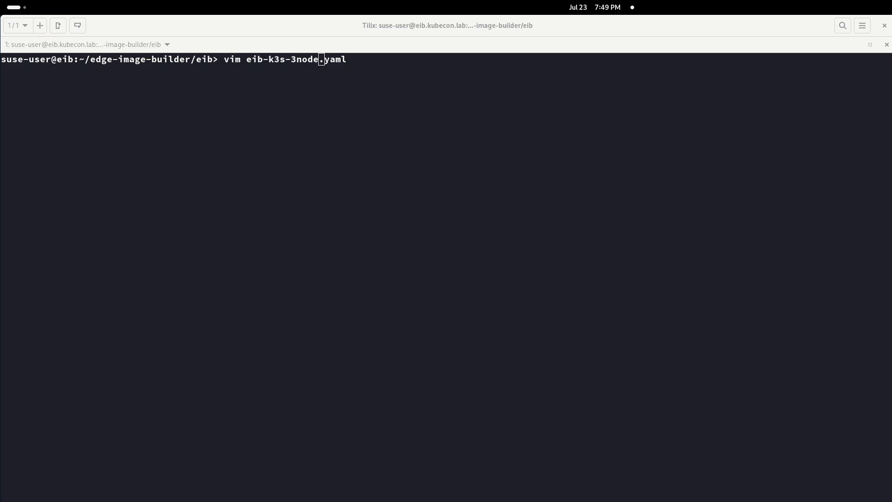
Open eib-k3s-3node.yaml in vim and highlight the timezone setting.
{"action": "key", "text": "Return"}
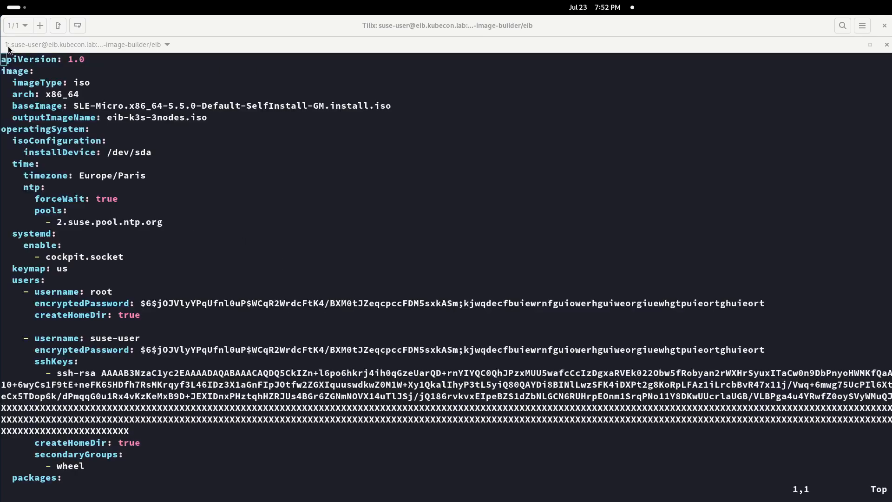
{"action": "double_click", "coordinate": [18, 71]}
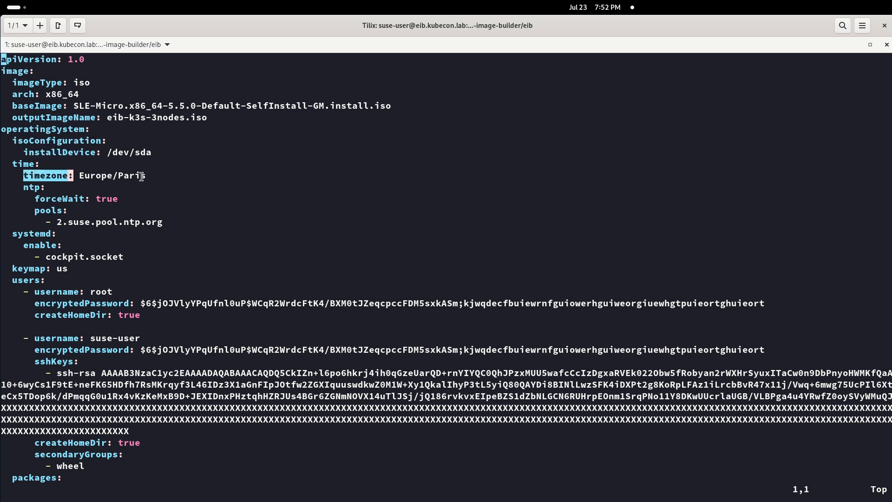
{"action": "mouse_move", "coordinate": [51, 198]}
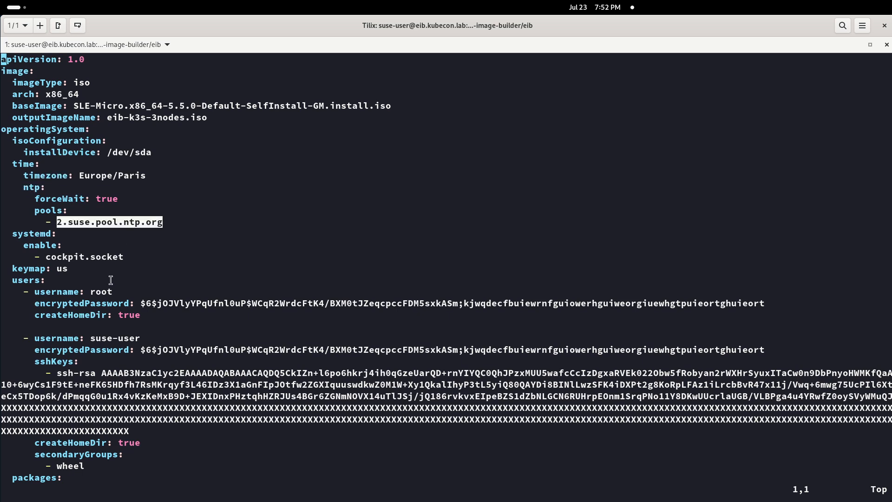
Scroll to the kubernetes section: v1.28.8+k3s1, VIP 192.168.8.100, three server nodes.
{"action": "scroll", "scroll_direction": "down", "scroll_amount": 3}
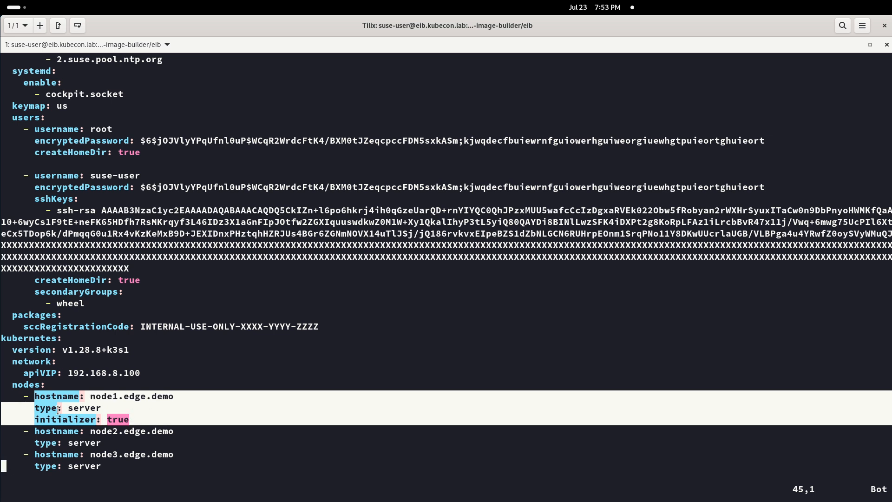
{"action": "mouse_move", "coordinate": [135, 416]}
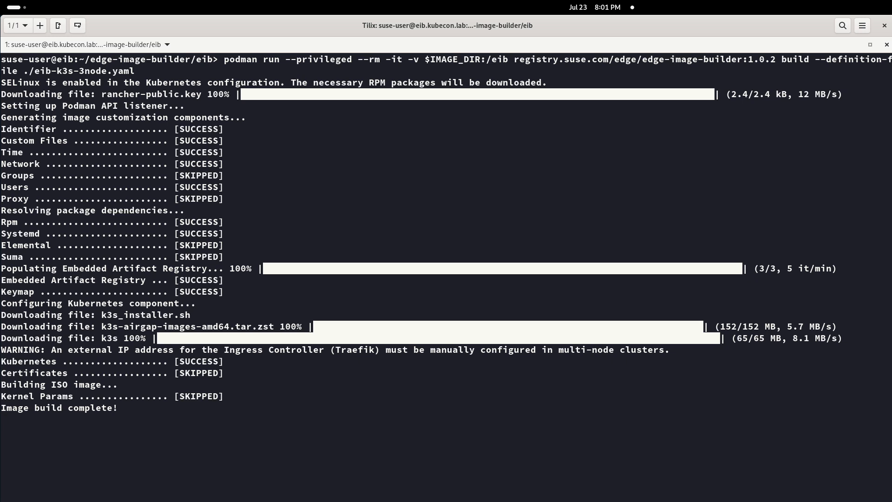
List the builder directory with ls to confirm eib-k3s-3nodes.iso exists.
{"action": "type", "text": "ls -la"}
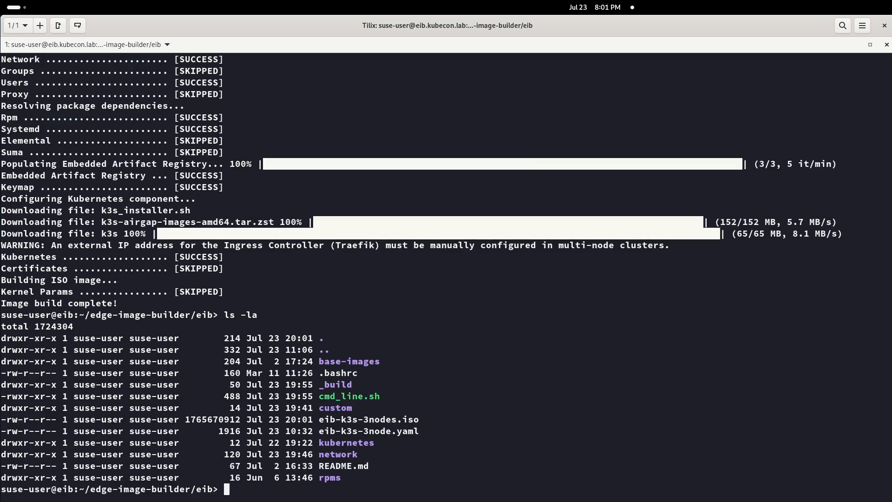
{"action": "mouse_move", "coordinate": [750, 147]}
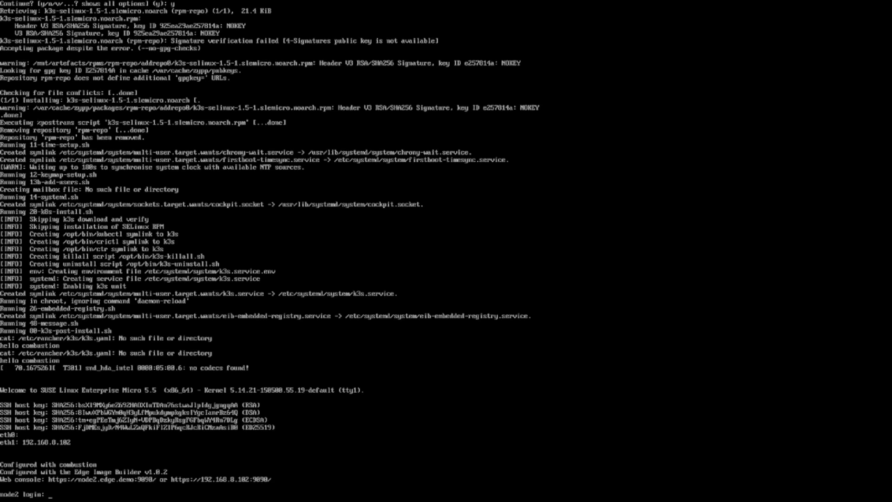
Log in to node2 as root and view its addresses, including 192.168.8.102.
{"action": "type", "text": "root"}
{"action": "type", "text": "ip a"}
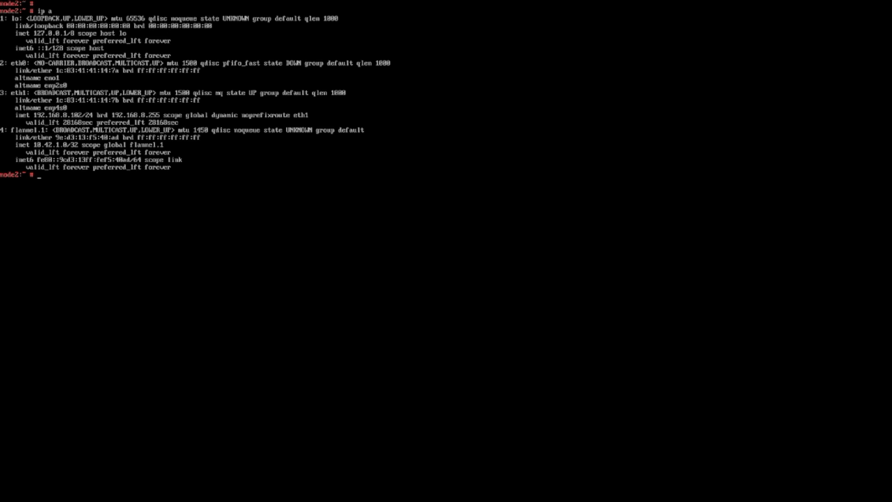
{"action": "type", "text": "hot"}
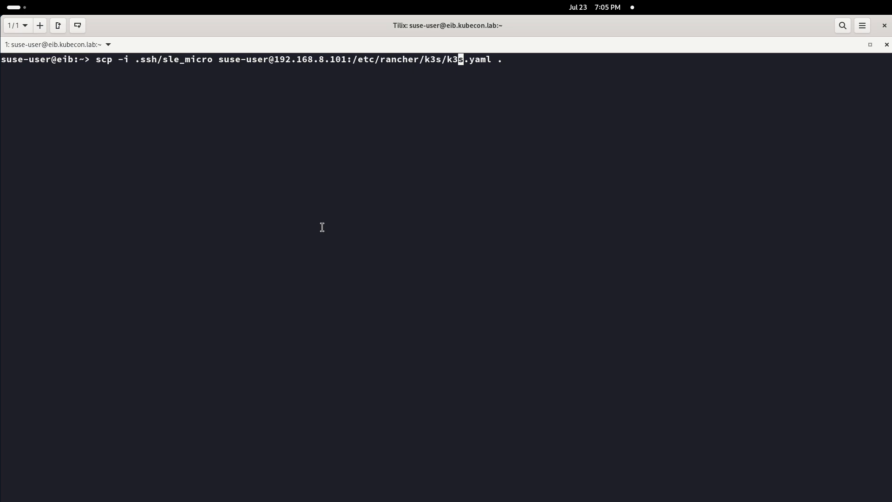
Fetch k3s.yaml from 192.168.8.101 via scp, accepting the host key, and open it in vim.
{"action": "key", "text": "Return"}
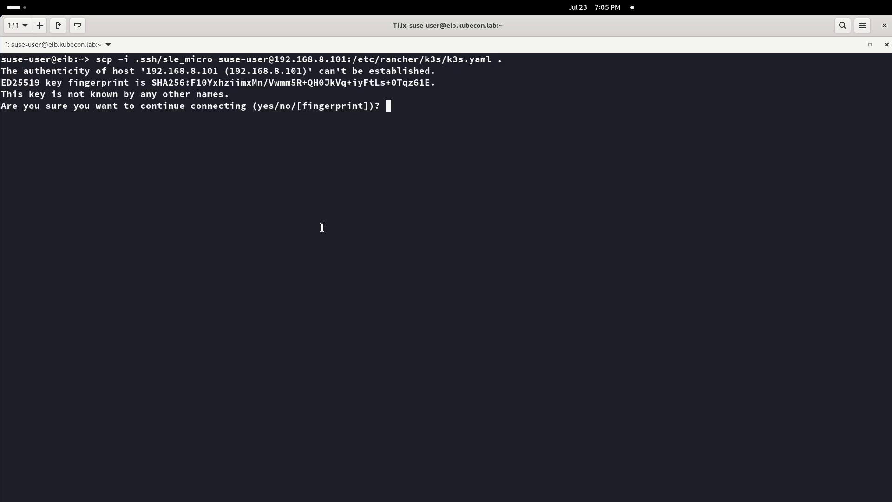
{"action": "type", "text": "yes"}
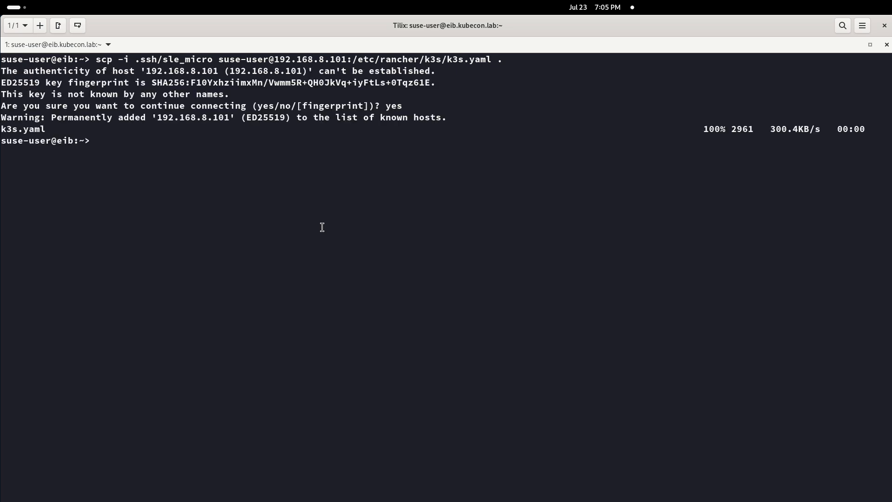
{"action": "type", "text": "vim k"}
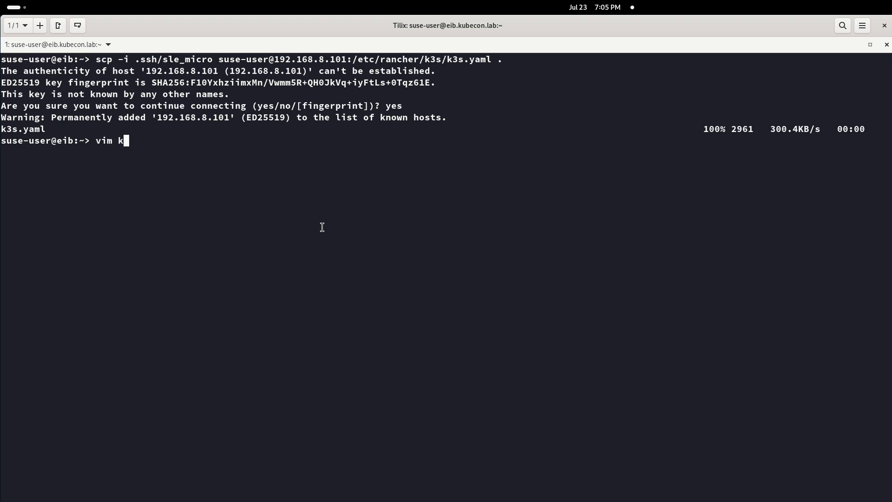
{"action": "type", "text": "3s,"}
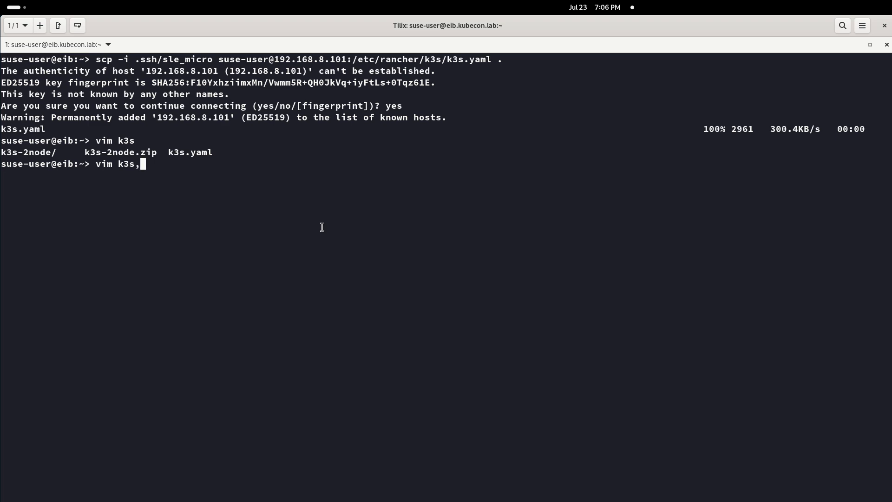
{"action": "key", "text": "BackSpace"}
{"action": "type", "text": ".yaml"}
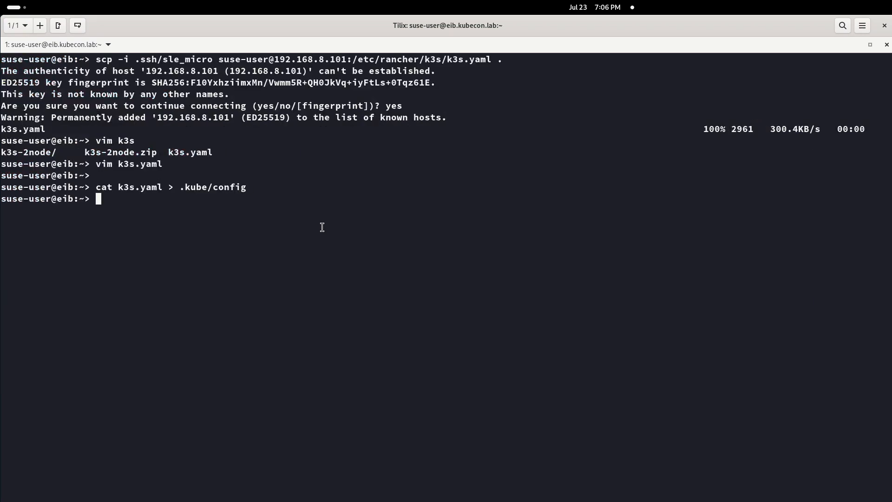
Export KUBECONFIG=/home/suse-user/.kube/config and list all pods with kubectl get pods.
{"action": "type", "text": "export KUBECONFIG=\"/home/suse-user/.kube/config"}
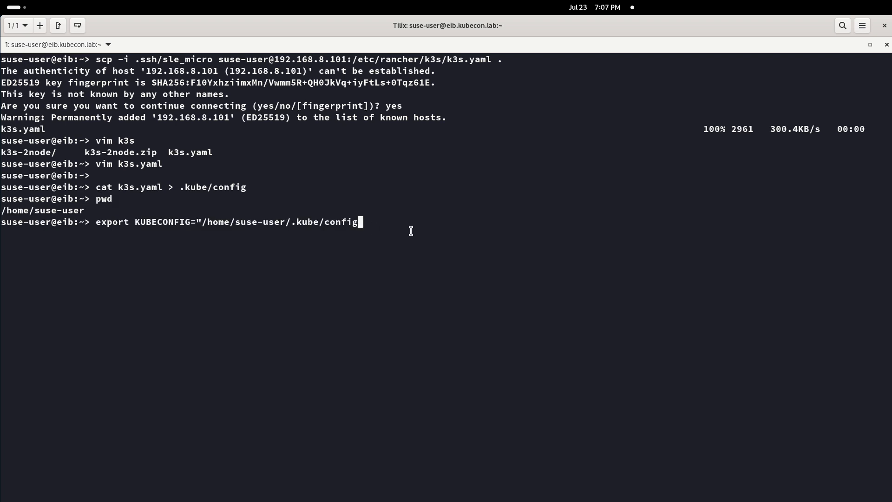
{"action": "type", "text": "\""}
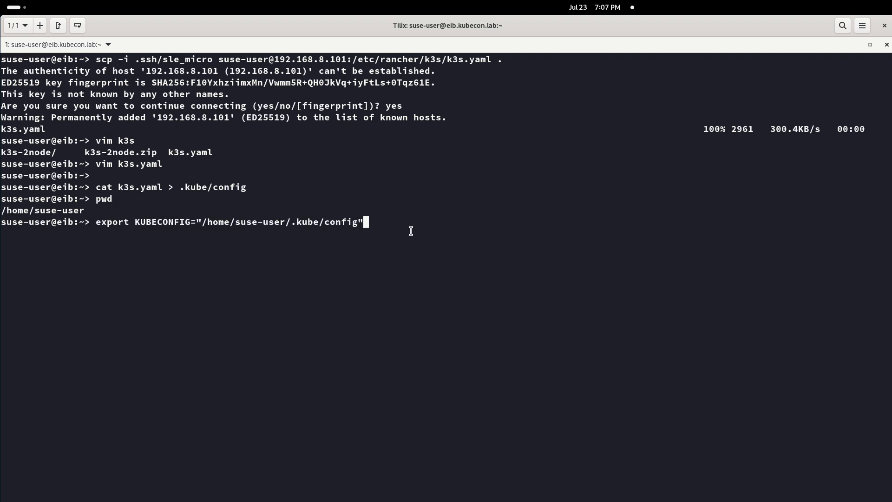
{"action": "type", "text": "kub"}
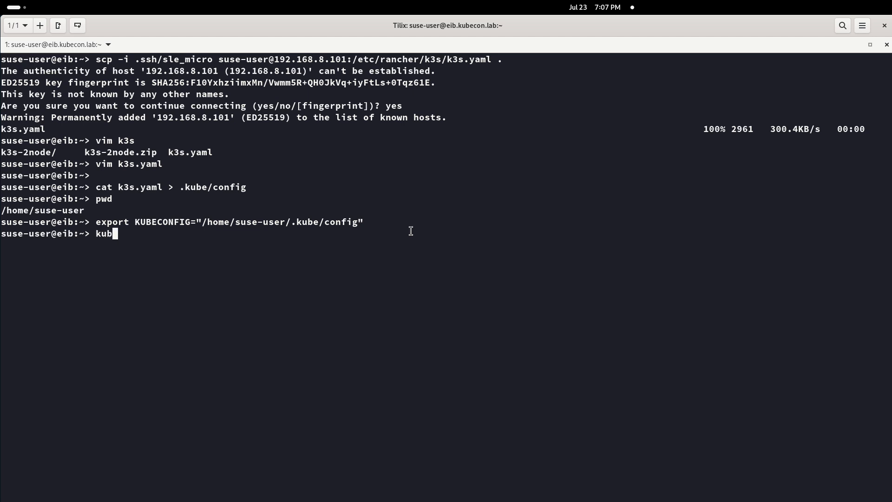
{"action": "type", "text": "ectl get"}
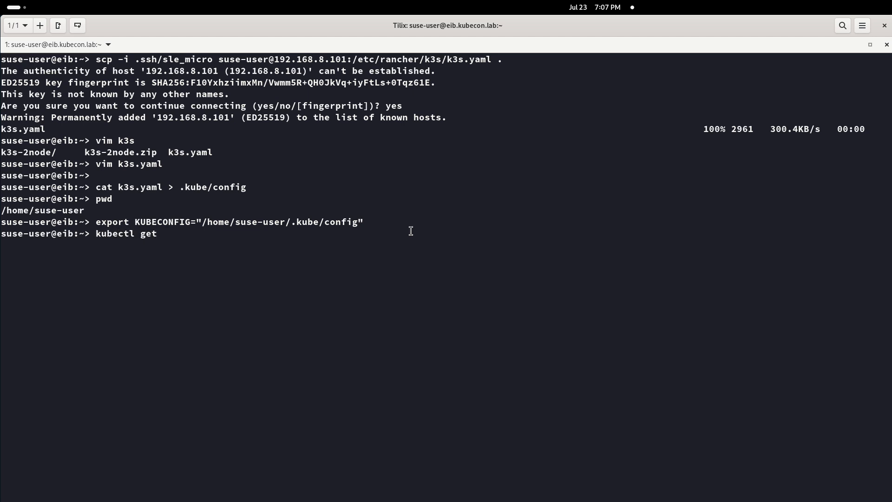
{"action": "type", "text": "pods -A"}
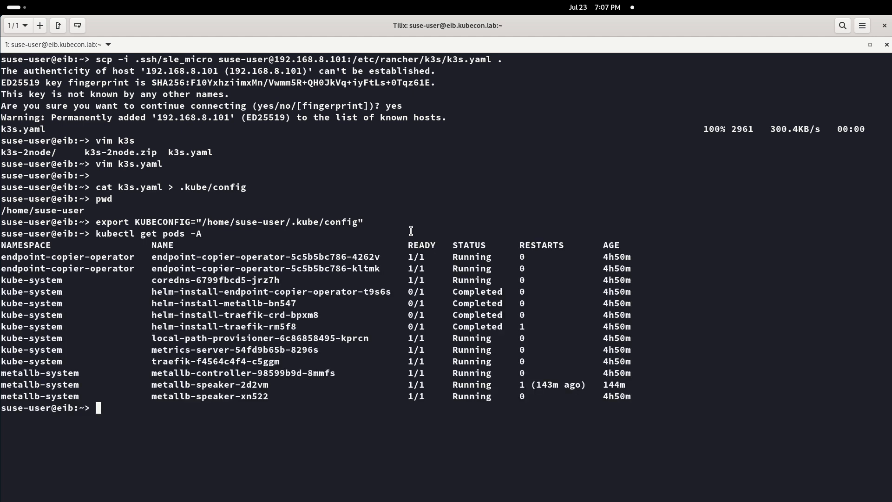
List the cluster nodes with kubectl get node.
{"action": "type", "text": "k"}
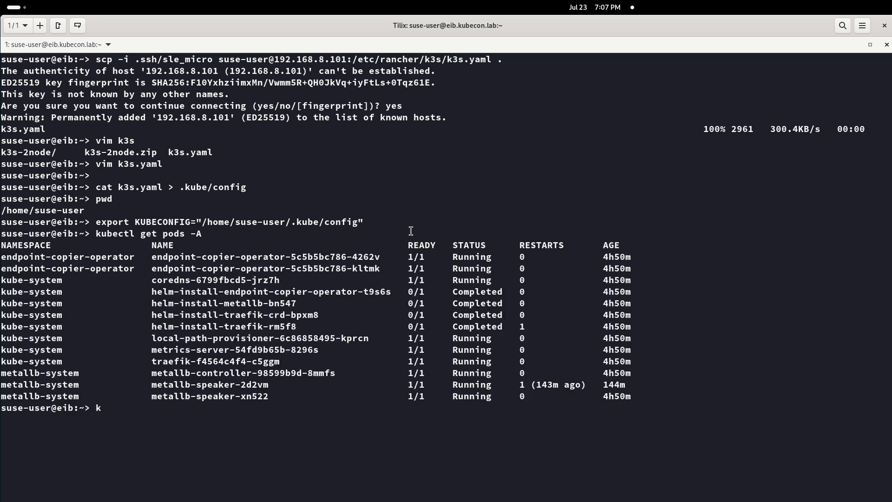
{"action": "type", "text": "ubectl"}
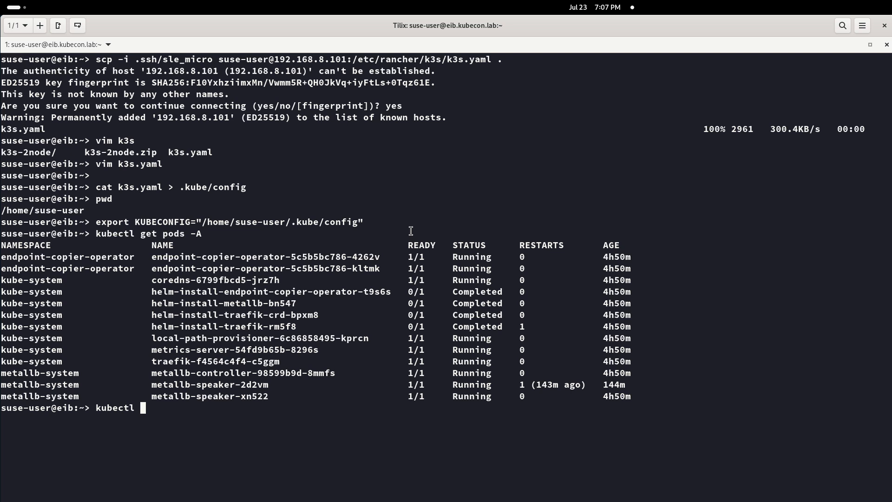
{"action": "type", "text": "get node"}
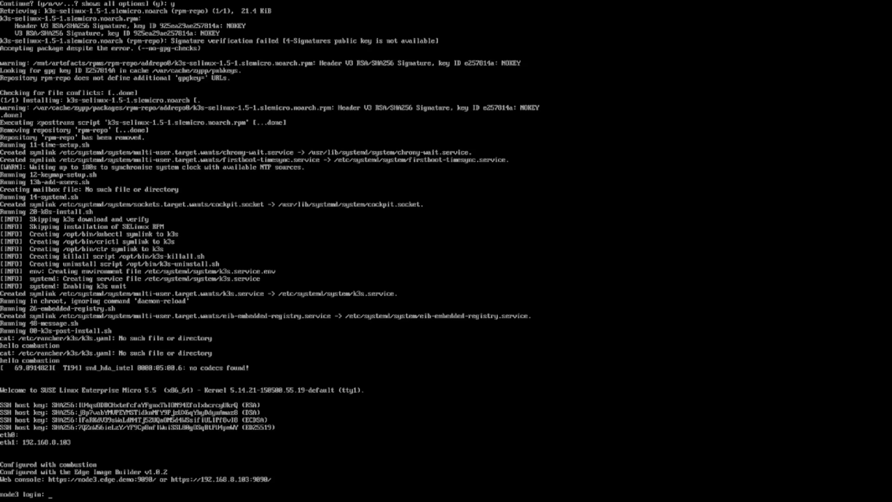
Log in to node3 as root and run ip a to view its network addresses.
{"action": "type", "text": "roo"}
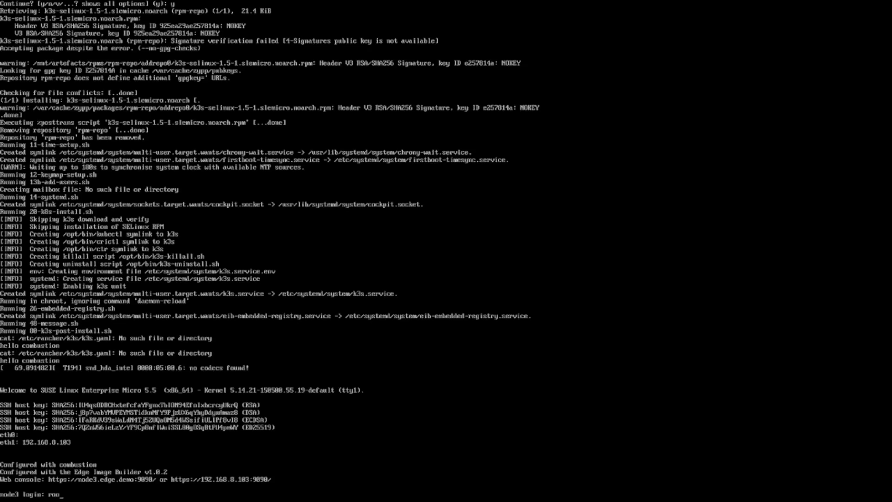
{"action": "type", "text": "root"}
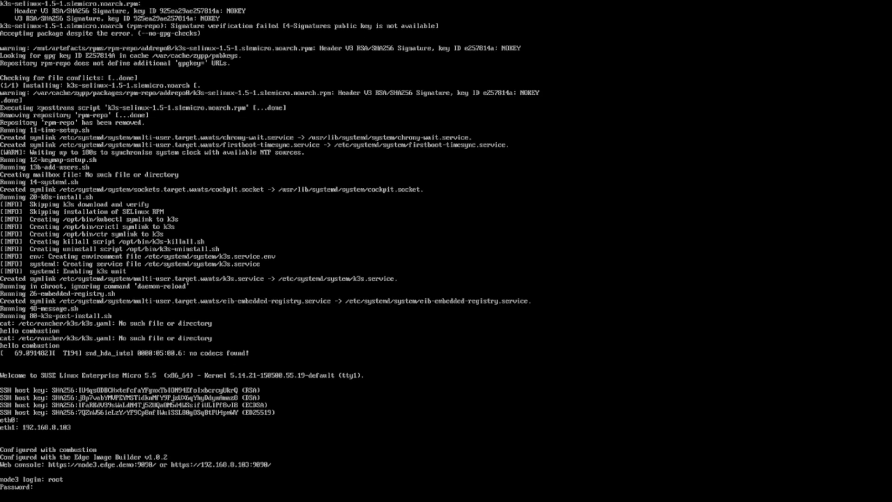
{"action": "type", "text": "ip a"}
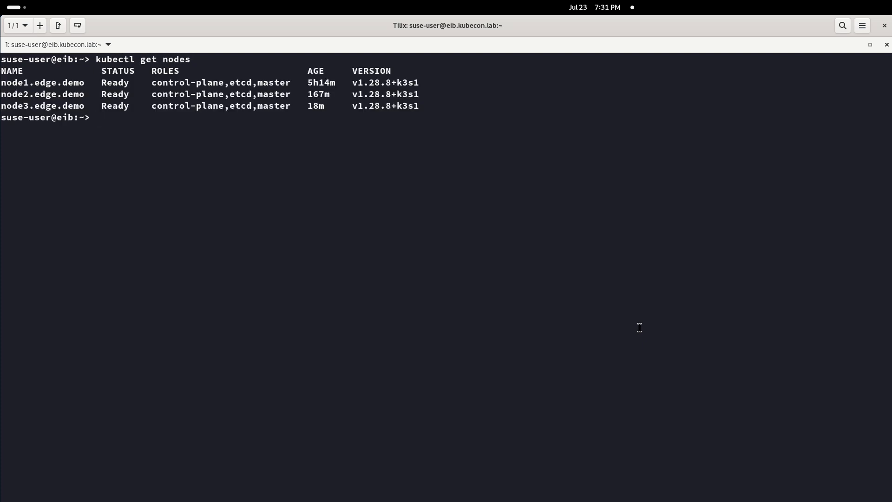
Clear the terminal, list pods with node placement, and highlight node names like node1.edge.demo.
{"action": "key", "text": "ctrl+l"}
{"action": "type", "text": "kubectl get pods -A -o wide"}
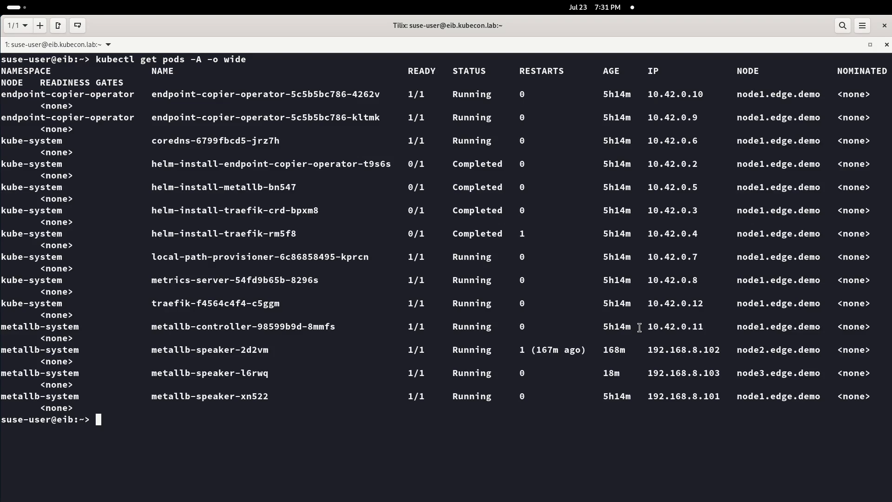
{"action": "mouse_move", "coordinate": [778, 346]}
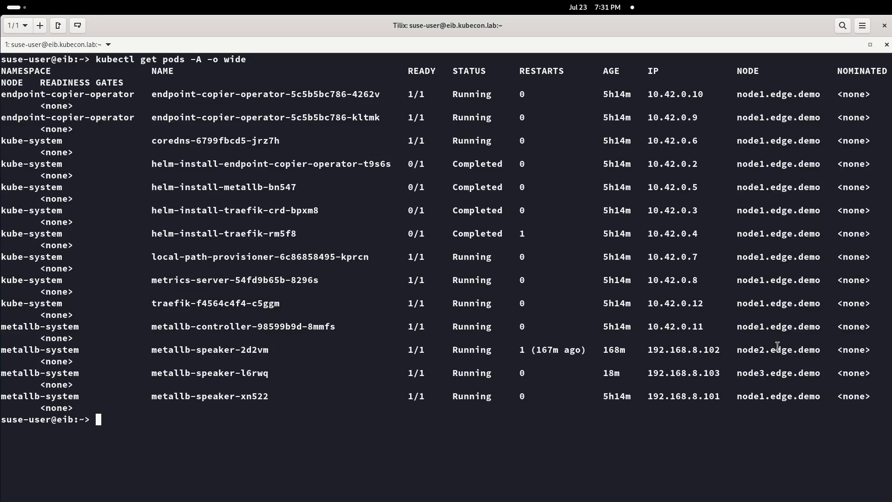
{"action": "double_click", "coordinate": [777, 373]}
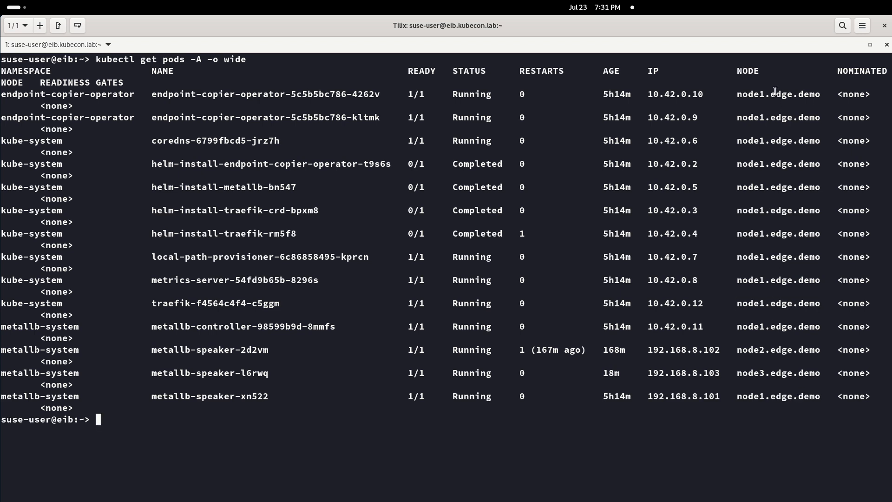
{"action": "double_click", "coordinate": [777, 94]}
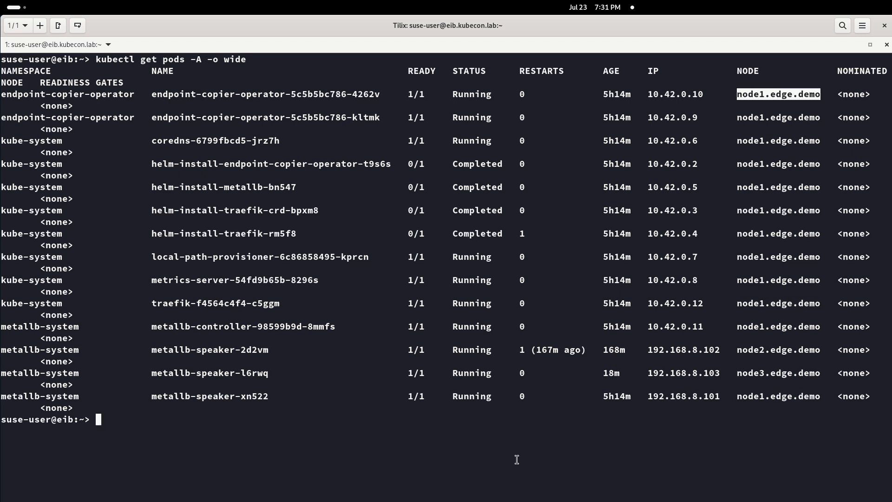